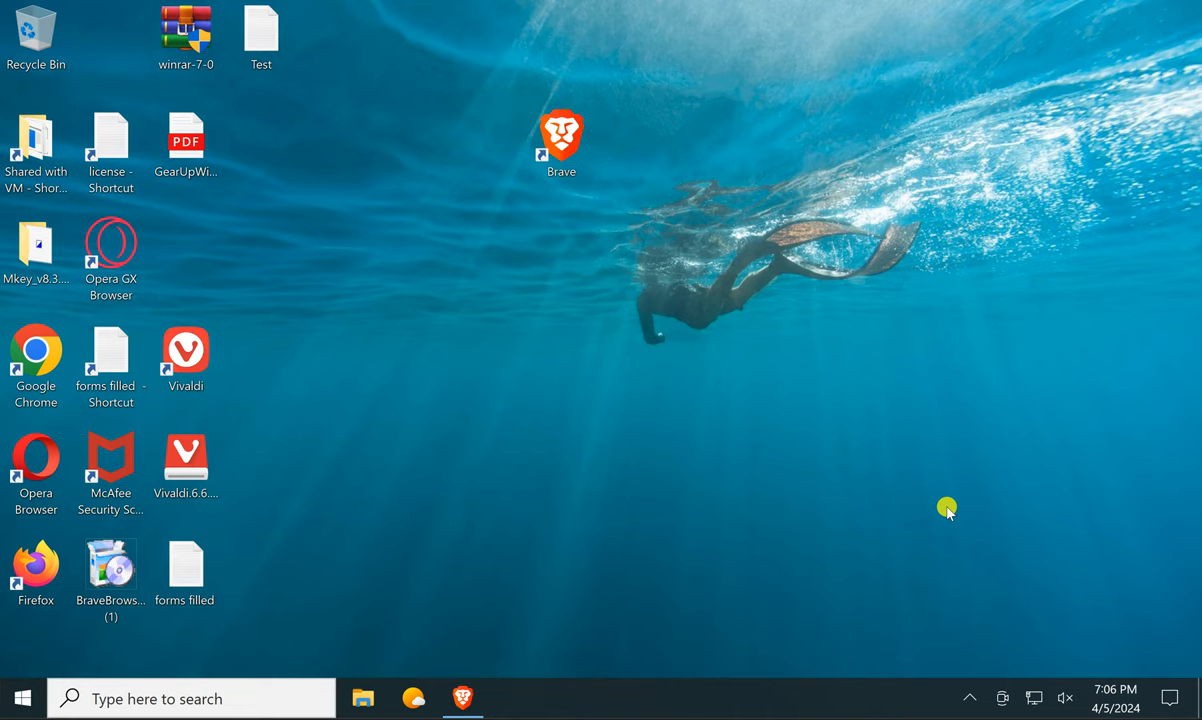
mouse_move(696, 556)
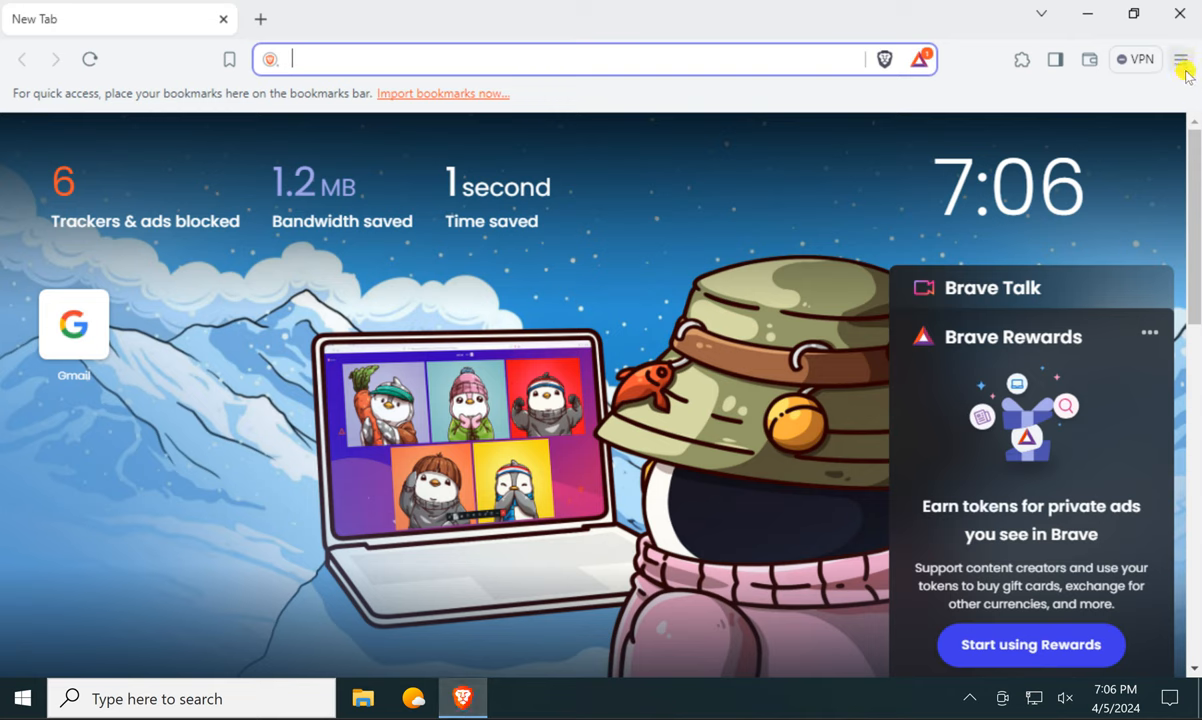
Step: Open Brave's main menu and go to the installed Extensions page
click(1180, 60)
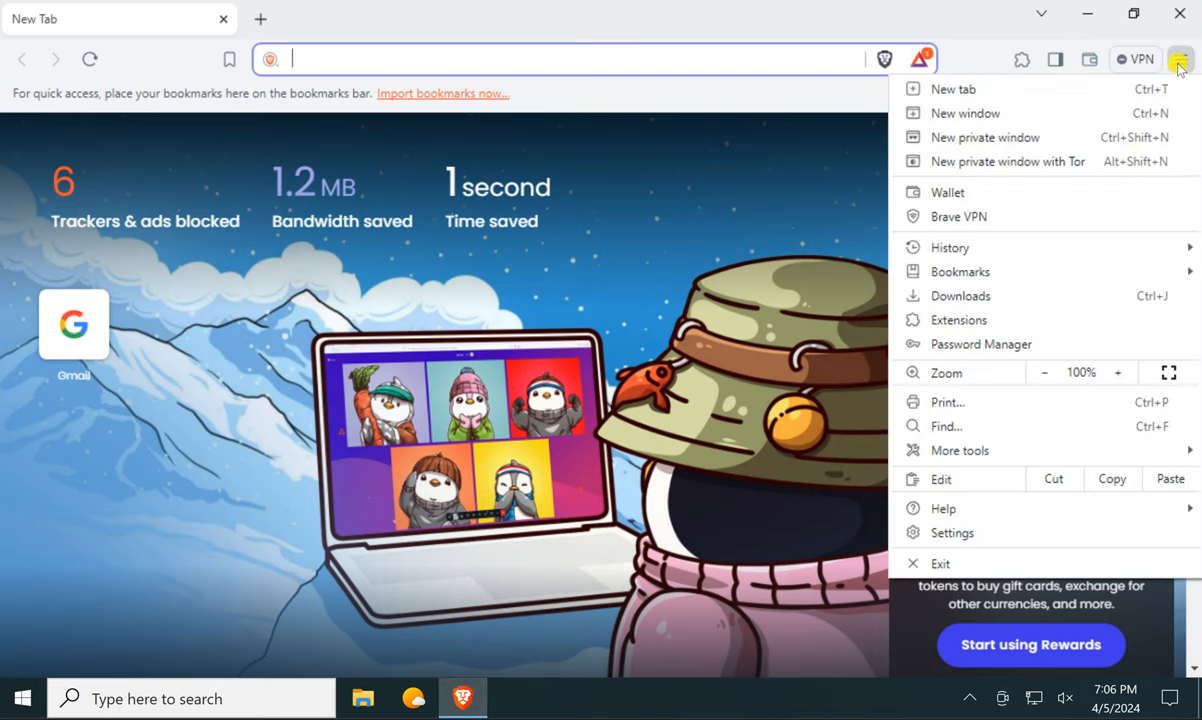
mouse_move(1016, 414)
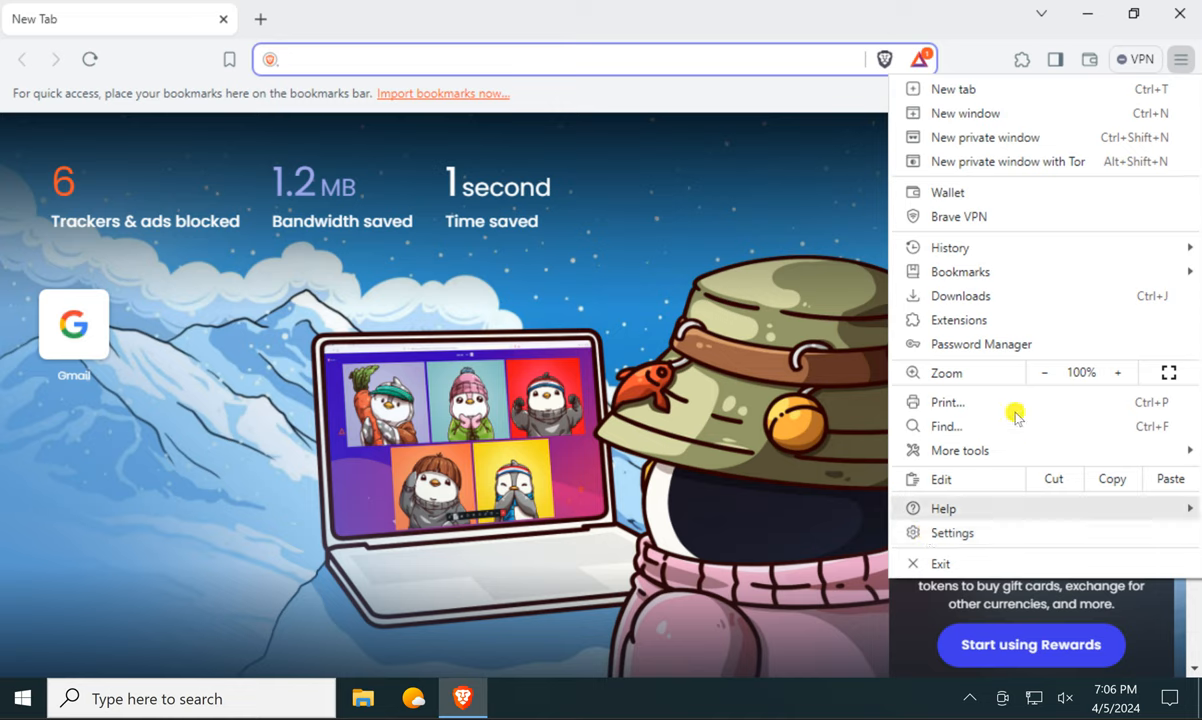
mouse_move(980, 320)
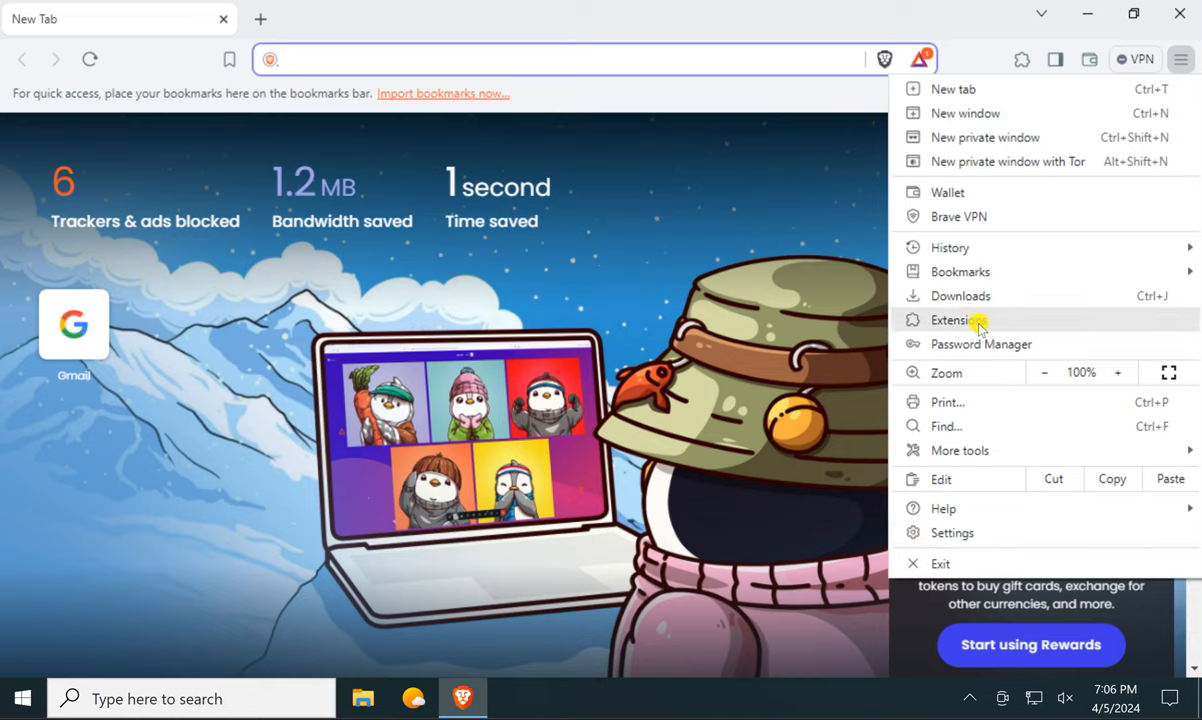
click(960, 320)
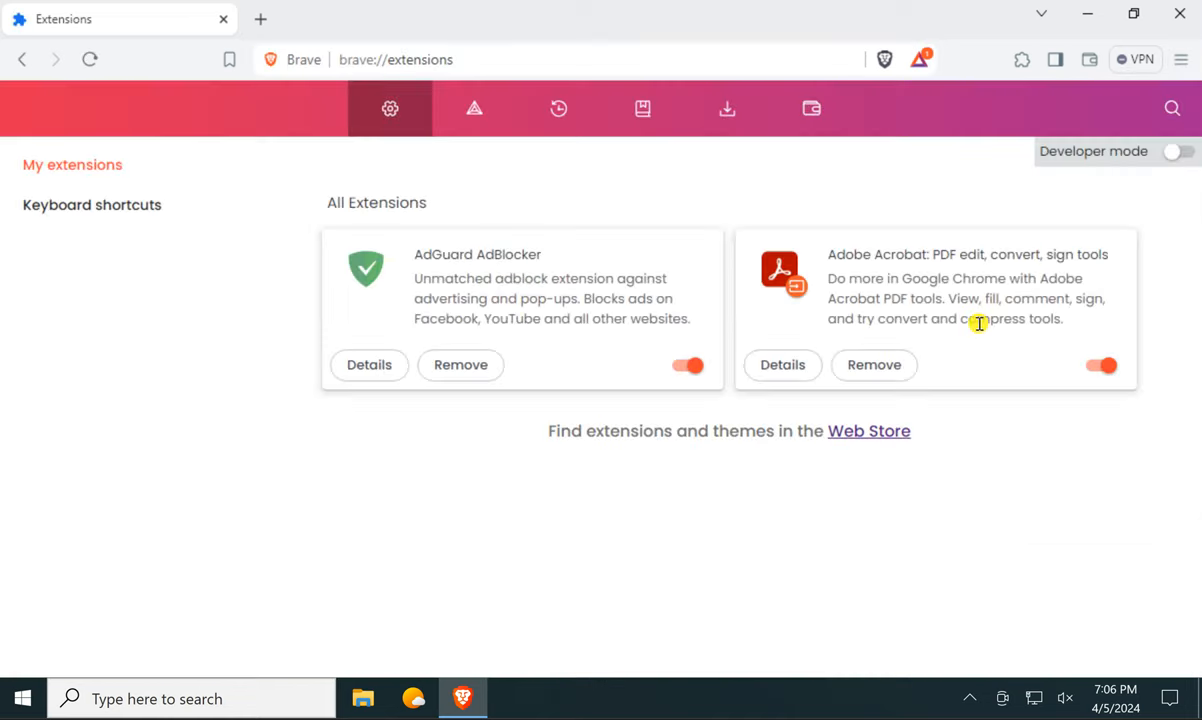
mouse_move(868, 432)
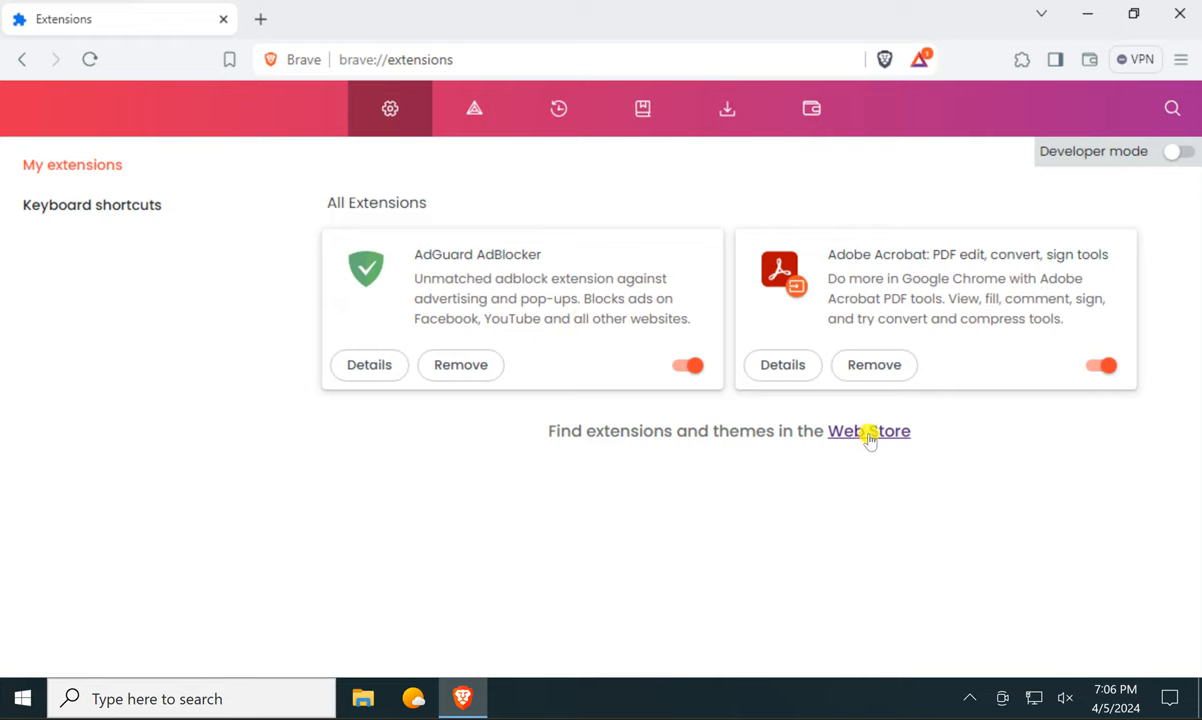
mouse_move(868, 432)
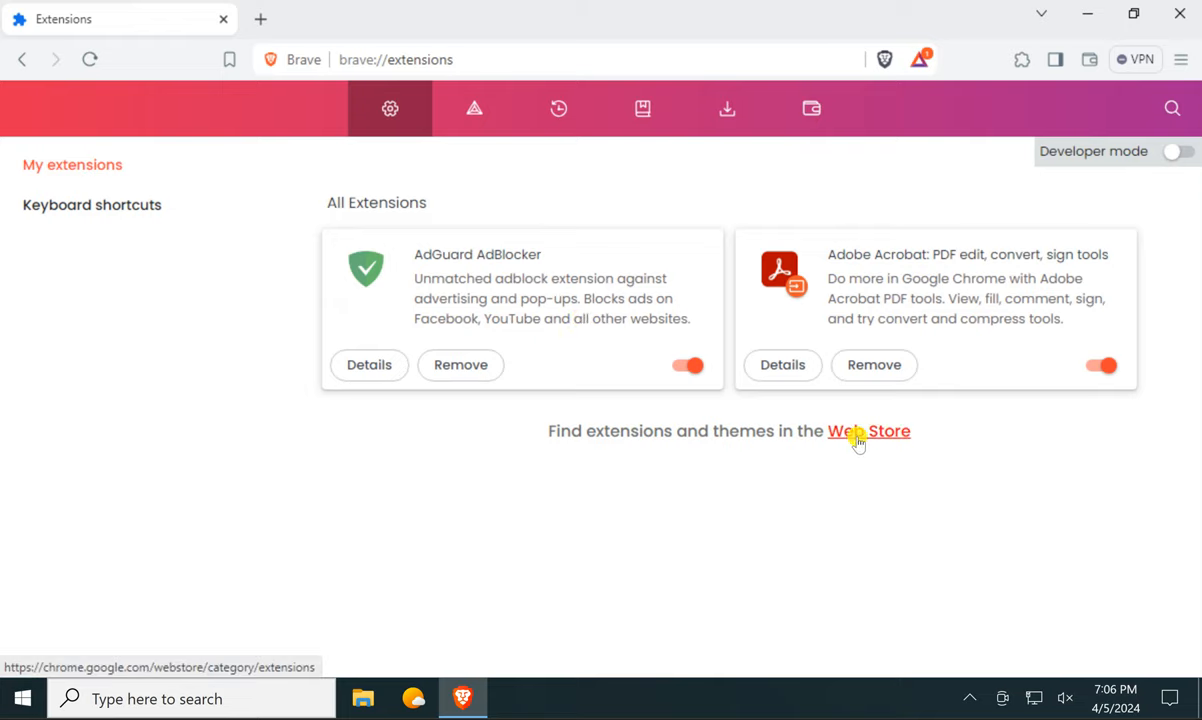
Step: Open the Chrome Web Store from the extensions page and browse its Extensions category
click(868, 432)
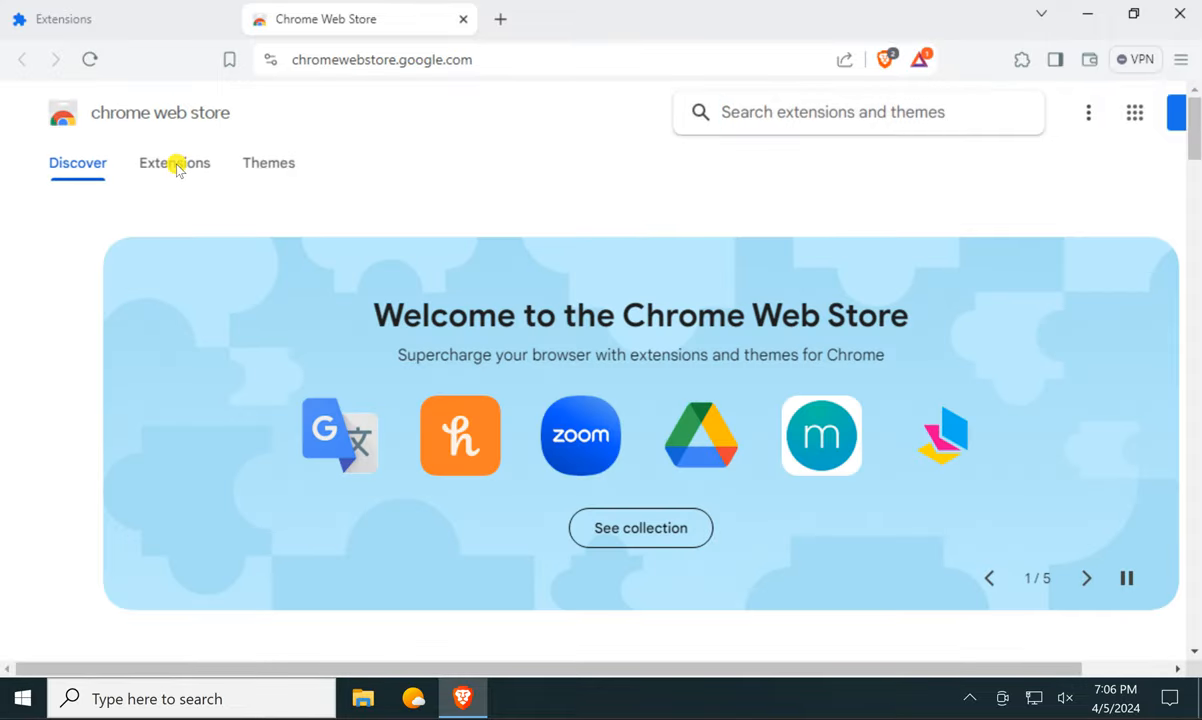
click(174, 164)
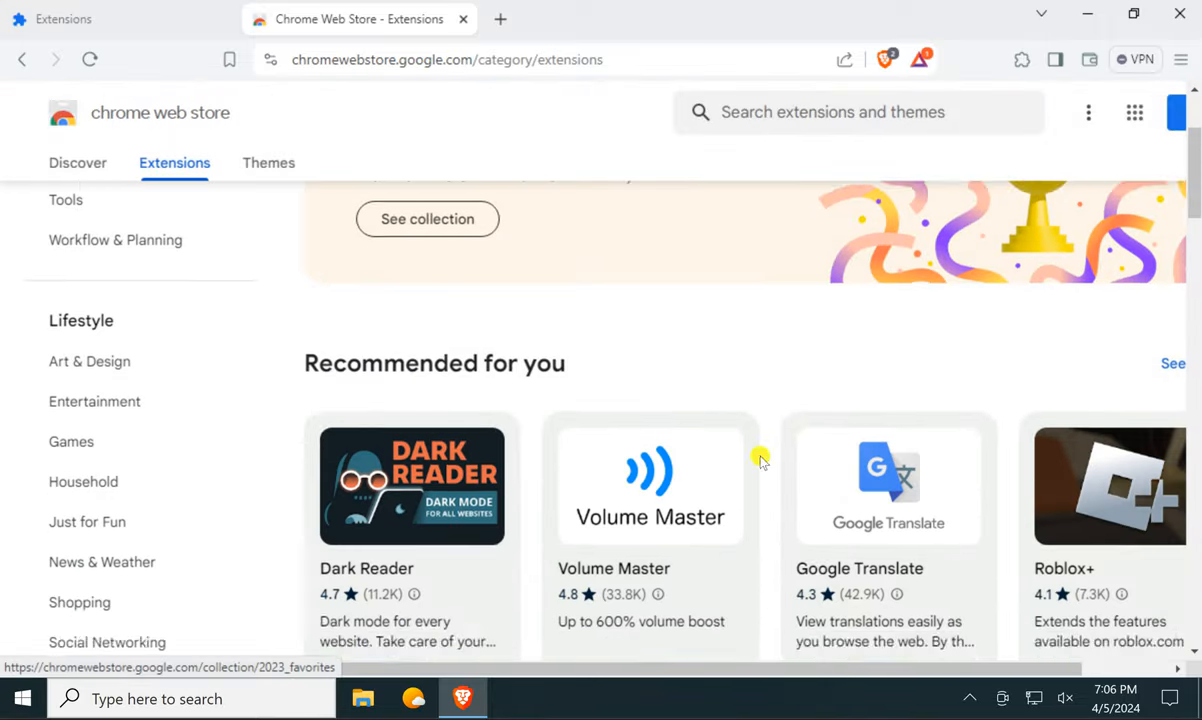
scroll(up, 3)
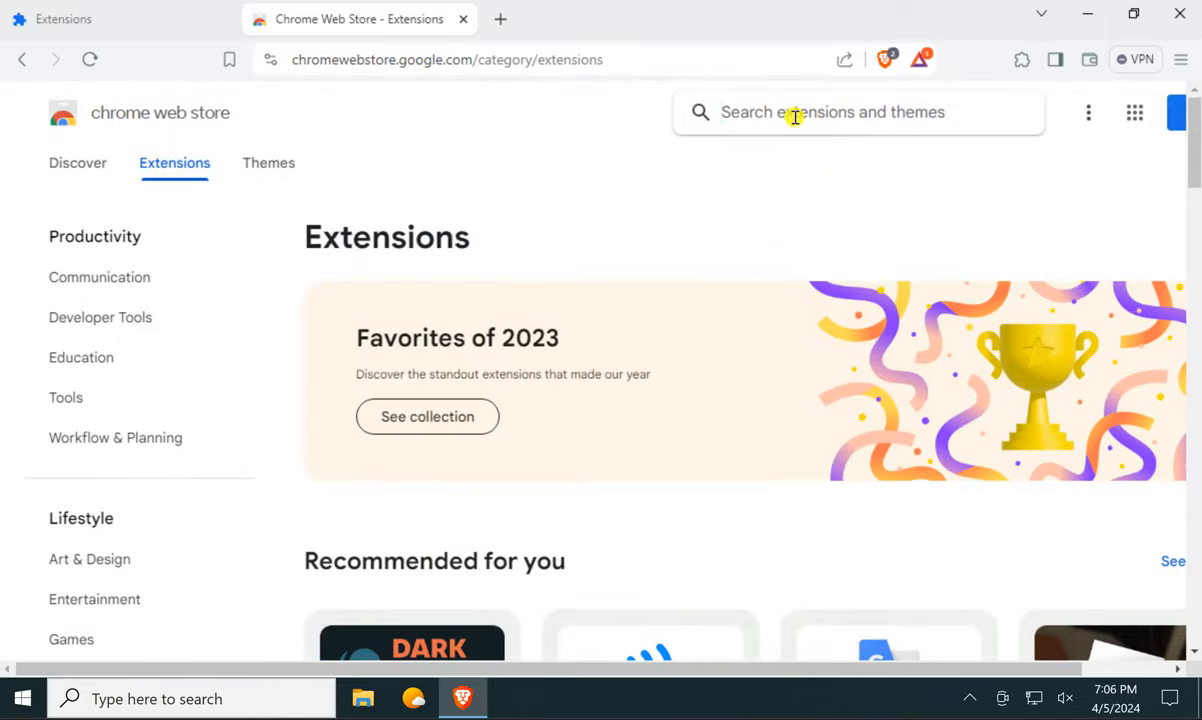
mouse_move(844, 112)
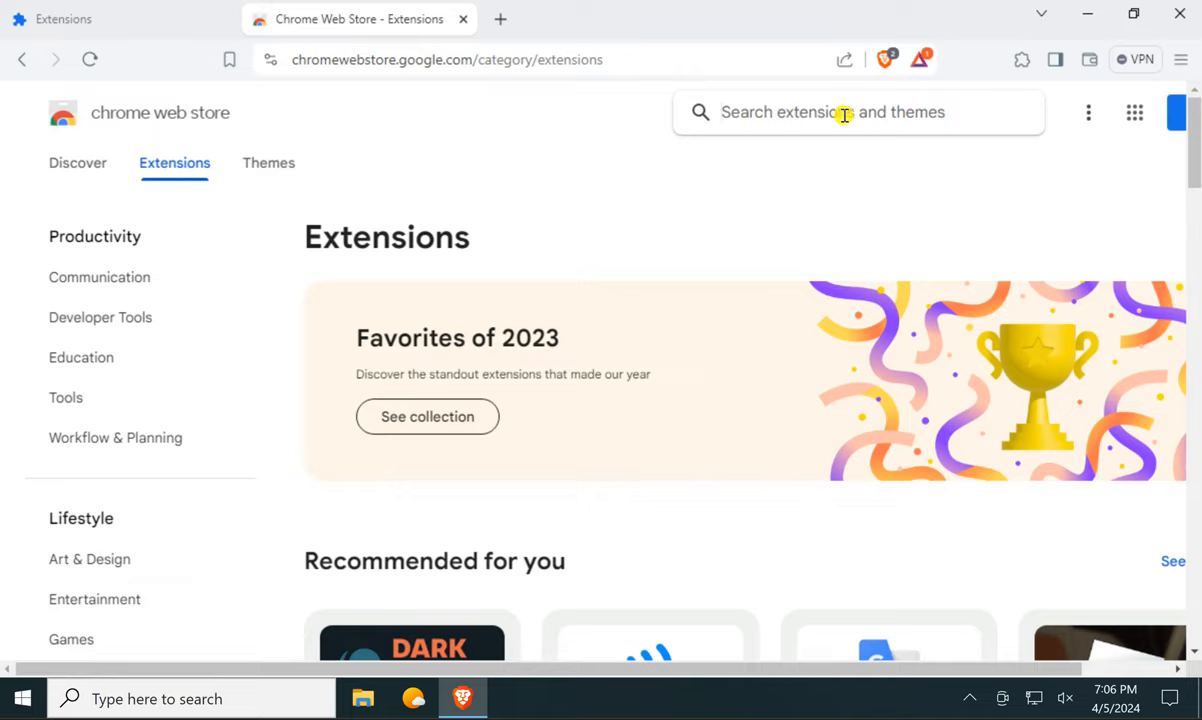
scroll(down, 3)
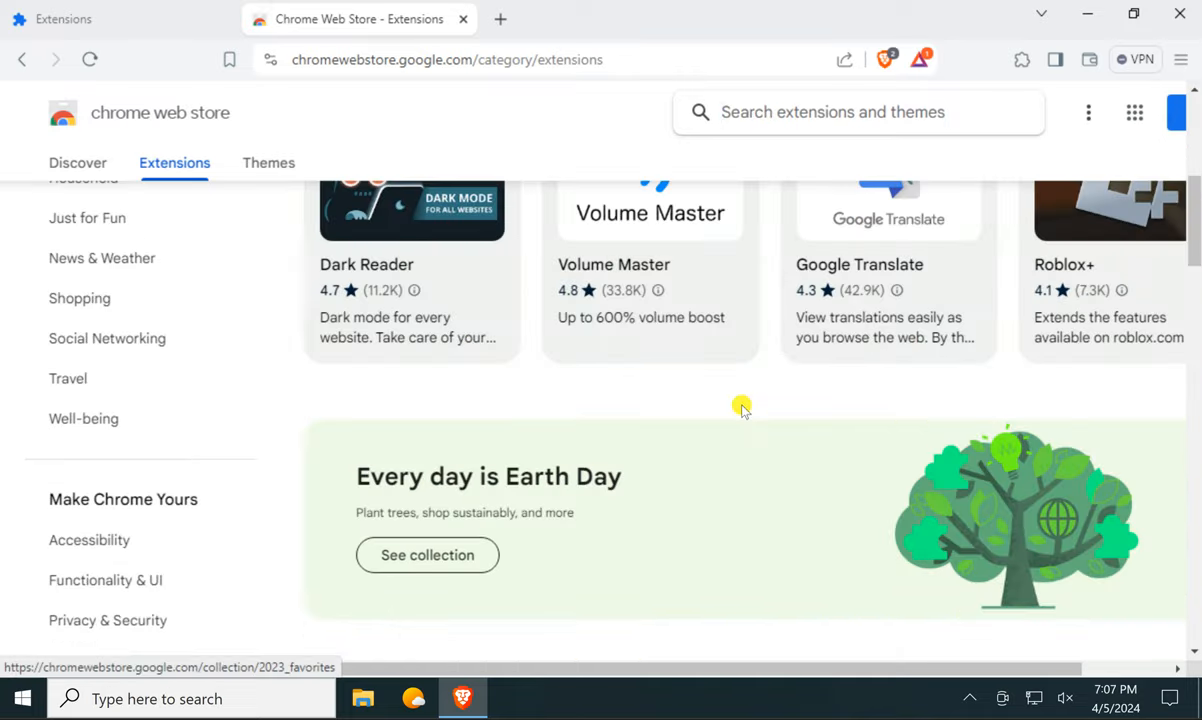
scroll(up, 3)
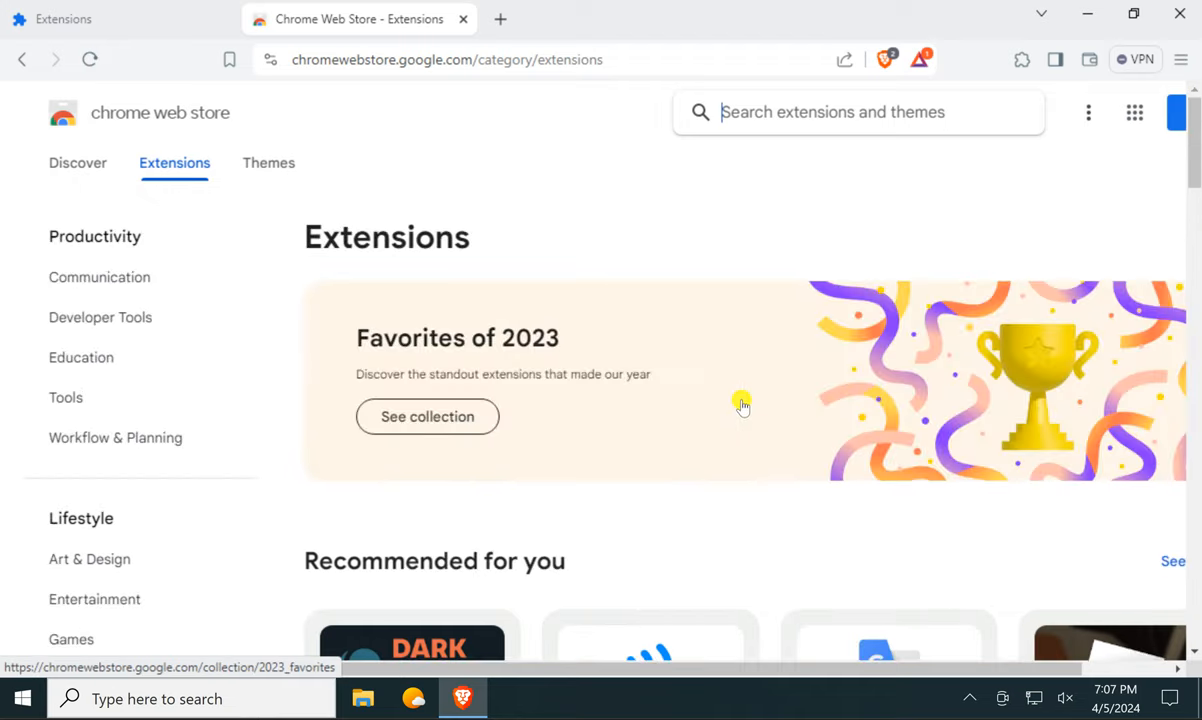
Step: Search the store for 'ad' so ad-blocker extensions like AdBlock are suggested
text(ad)
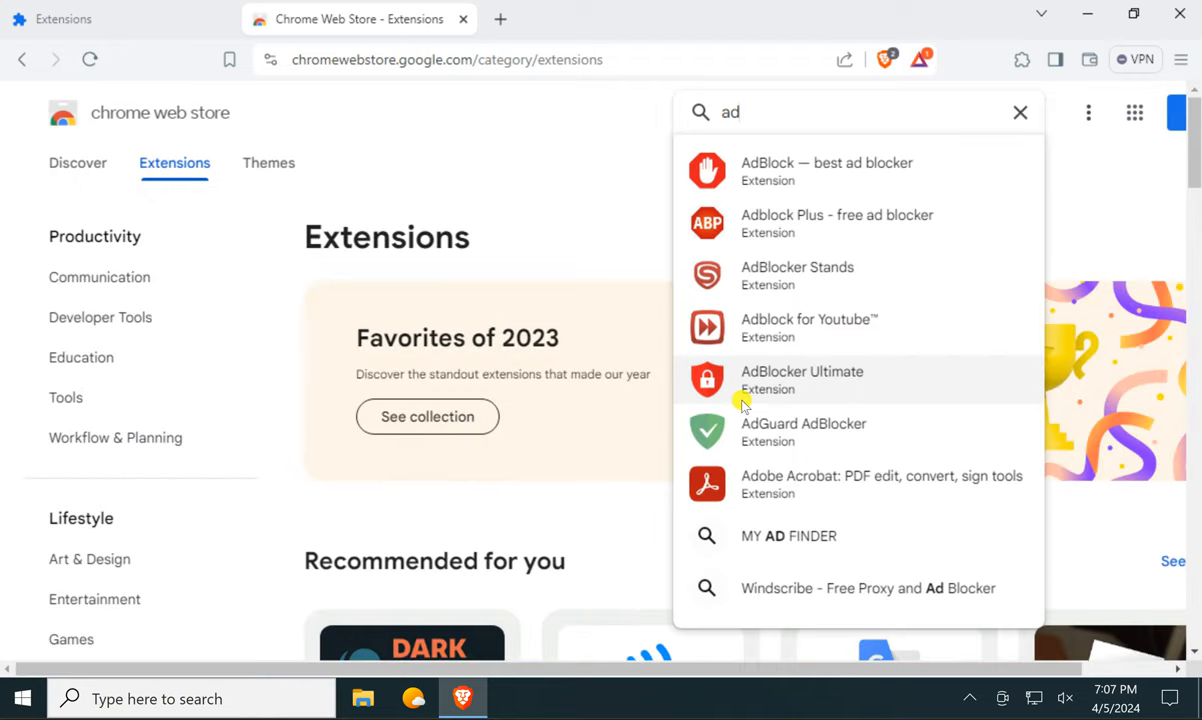
mouse_move(788, 178)
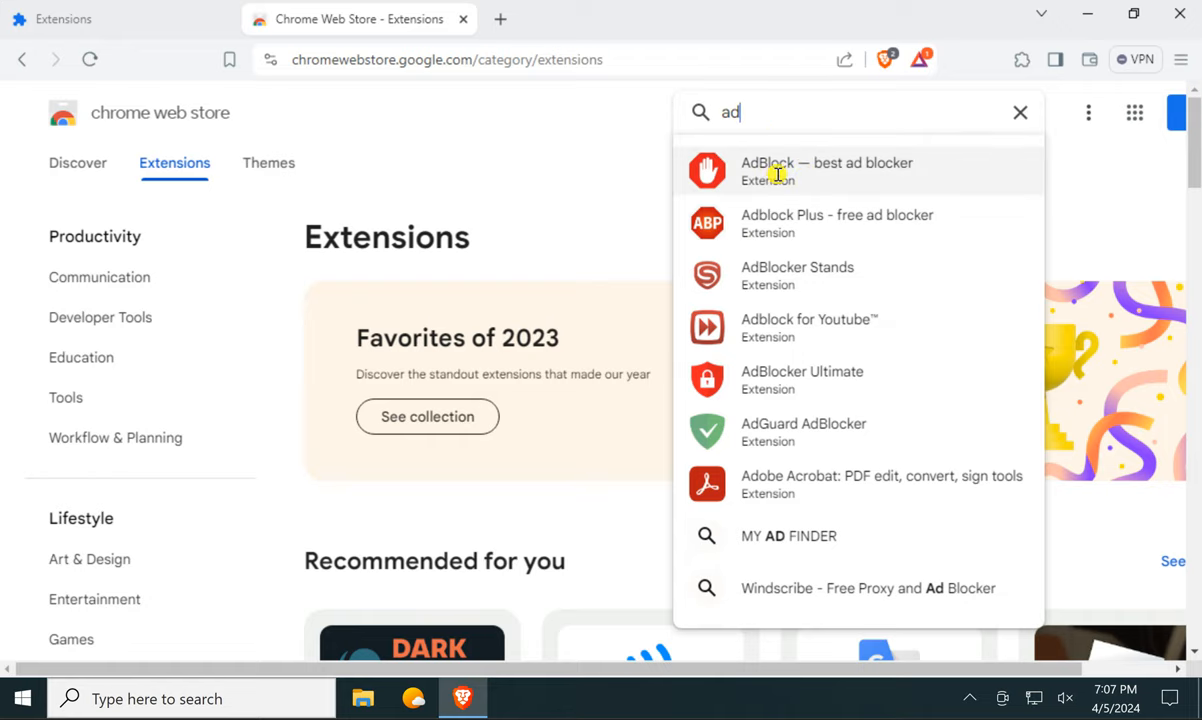
Step: Open the 'AdBlock — best ad blocker' listing and start adding it to Brave
click(828, 170)
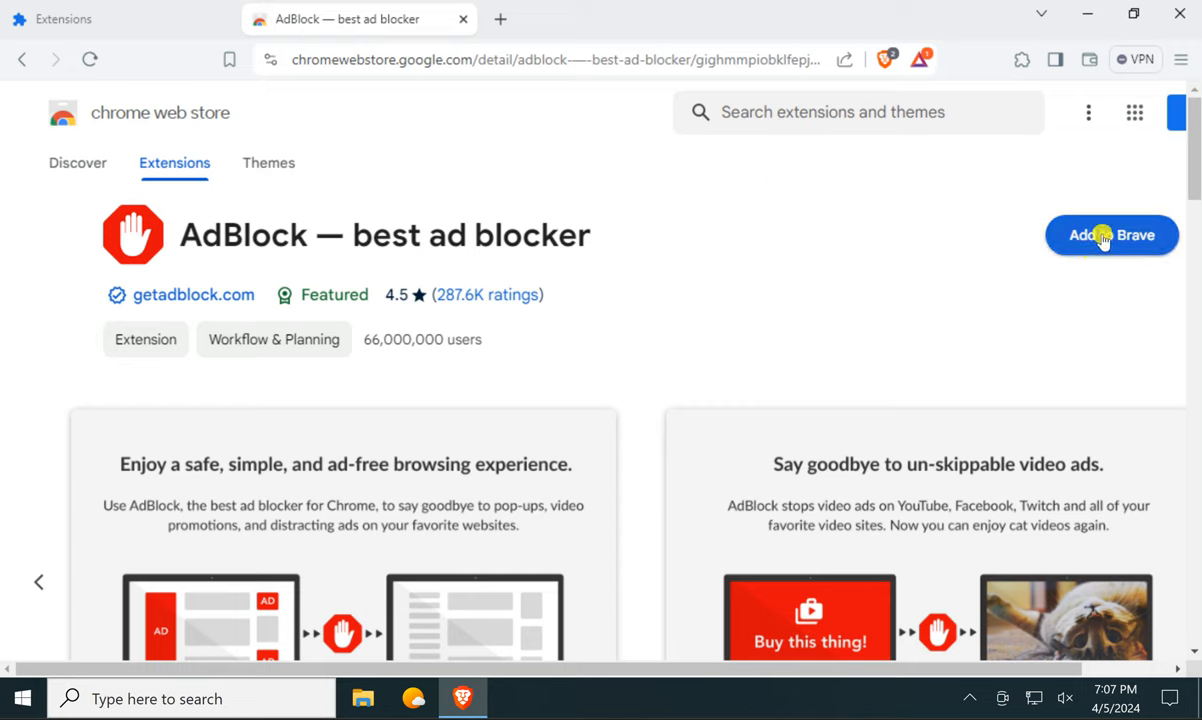
click(1112, 236)
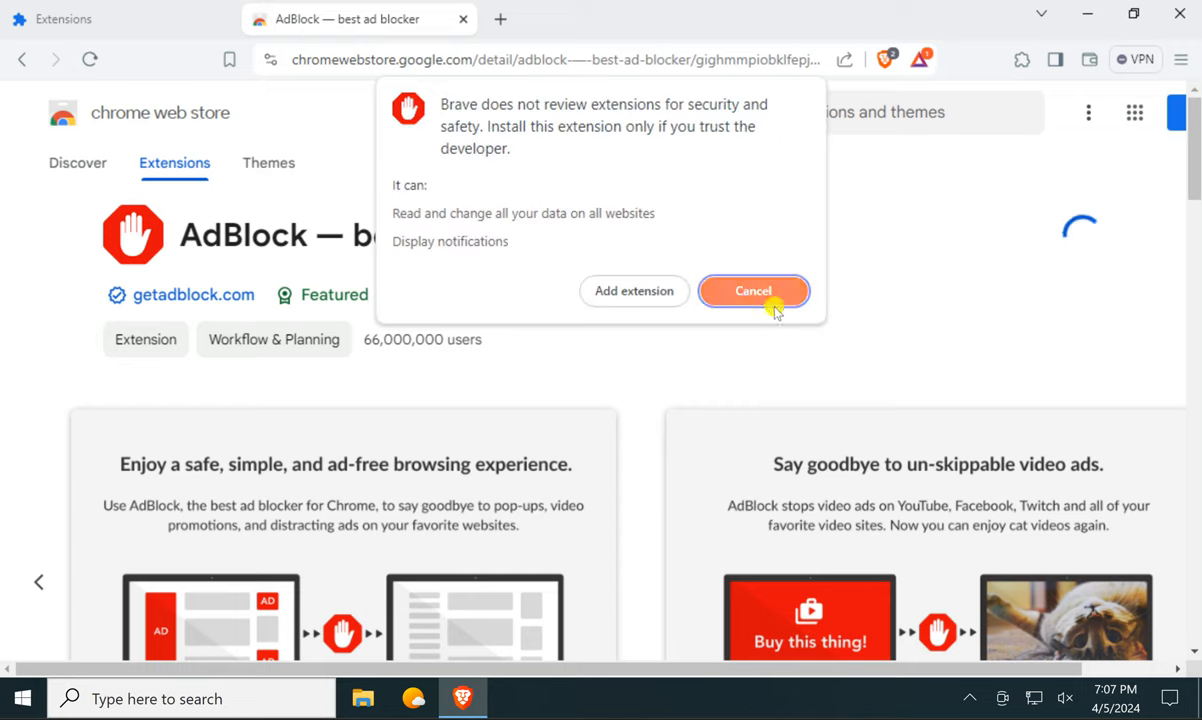
mouse_move(634, 292)
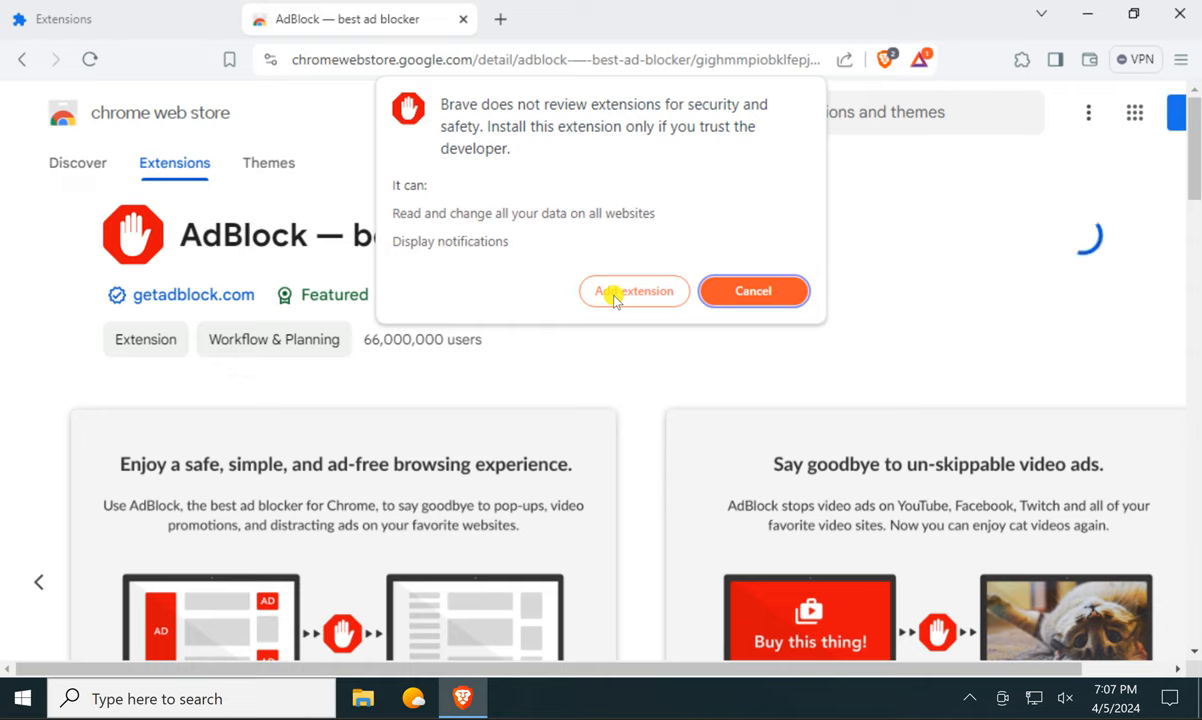
Step: Approve the 'Add extension' prompt so AdBlock begins installing in Brave
click(634, 292)
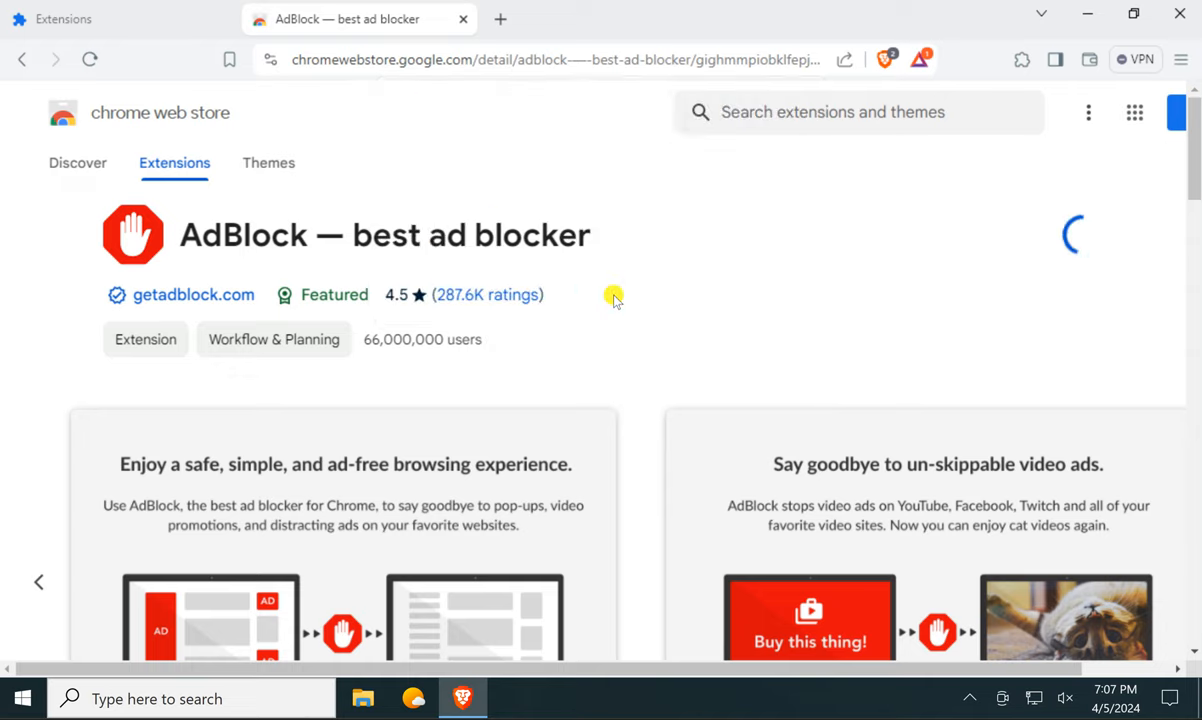
mouse_move(536, 114)
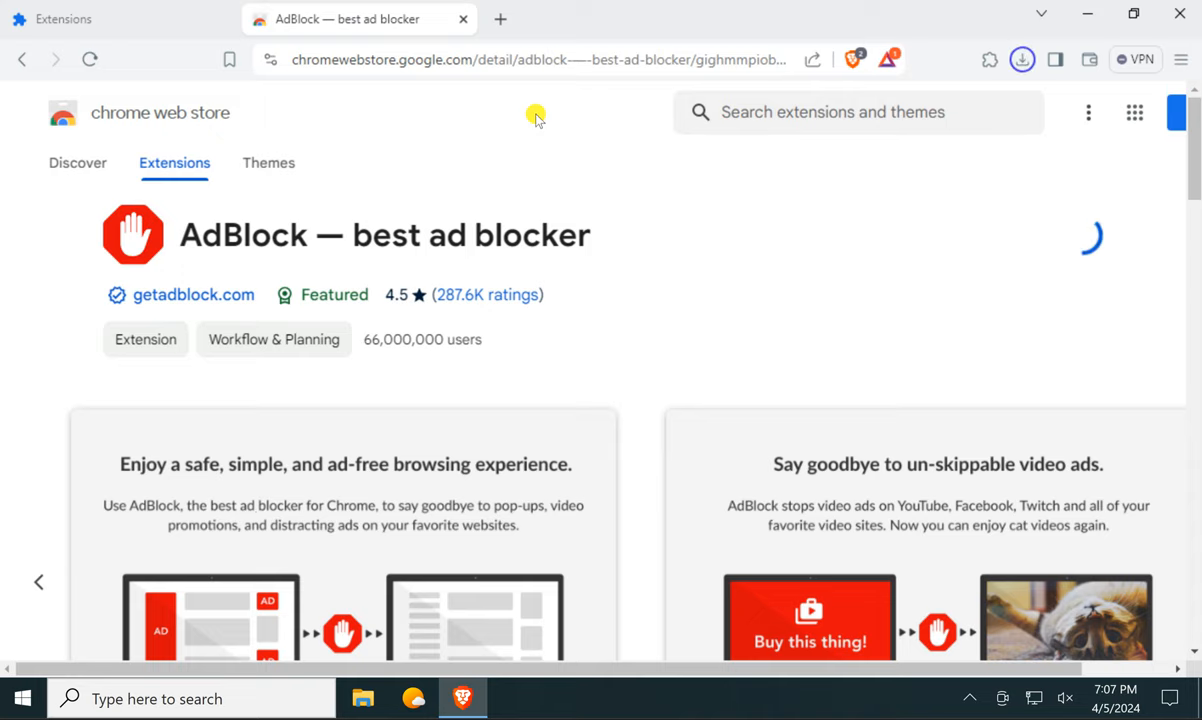
mouse_move(958, 190)
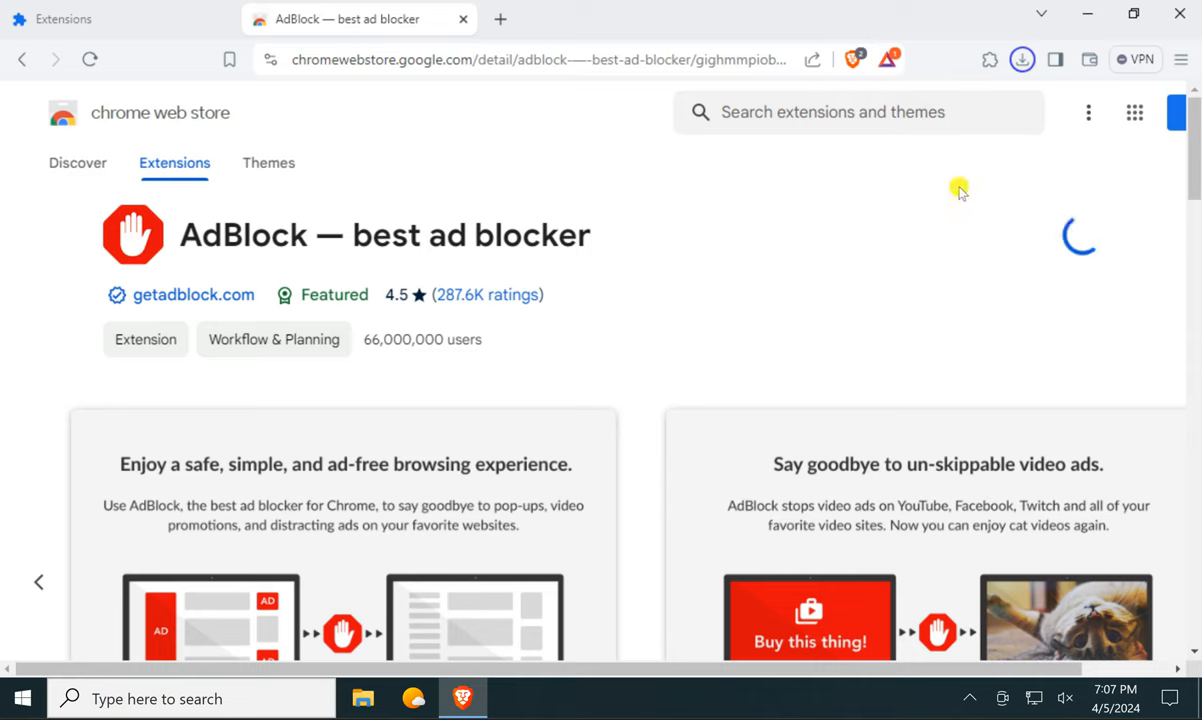